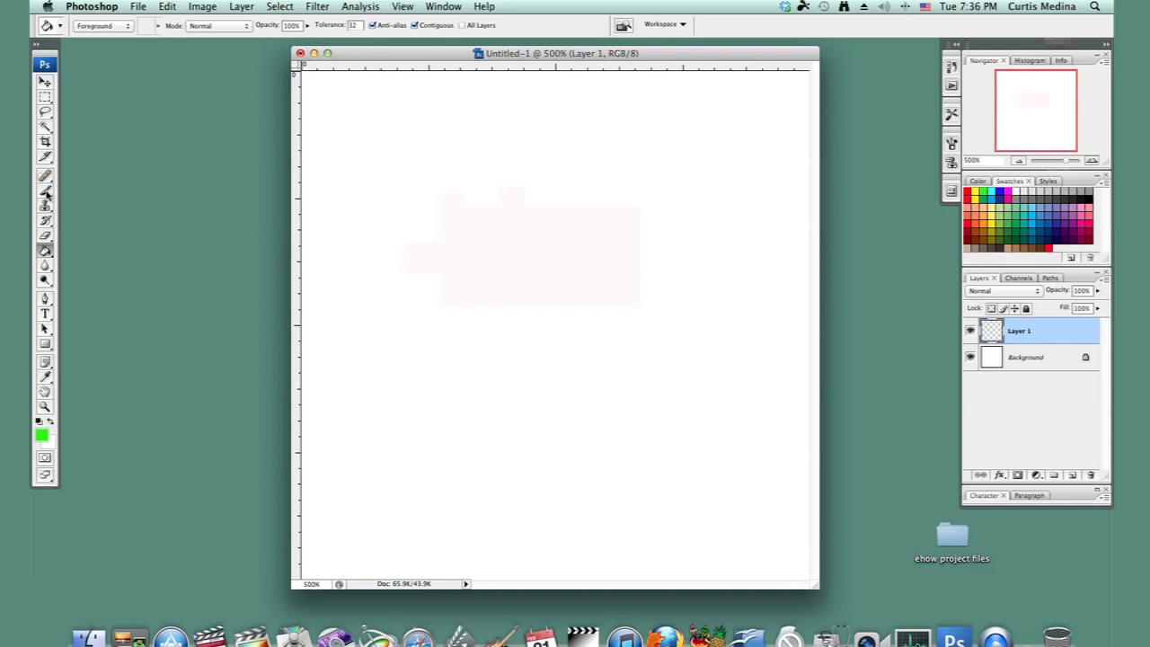
- Switch to the Pencil, replace the brushes with the Square Brushes set, and pick the 10 px brush
click(45, 191)
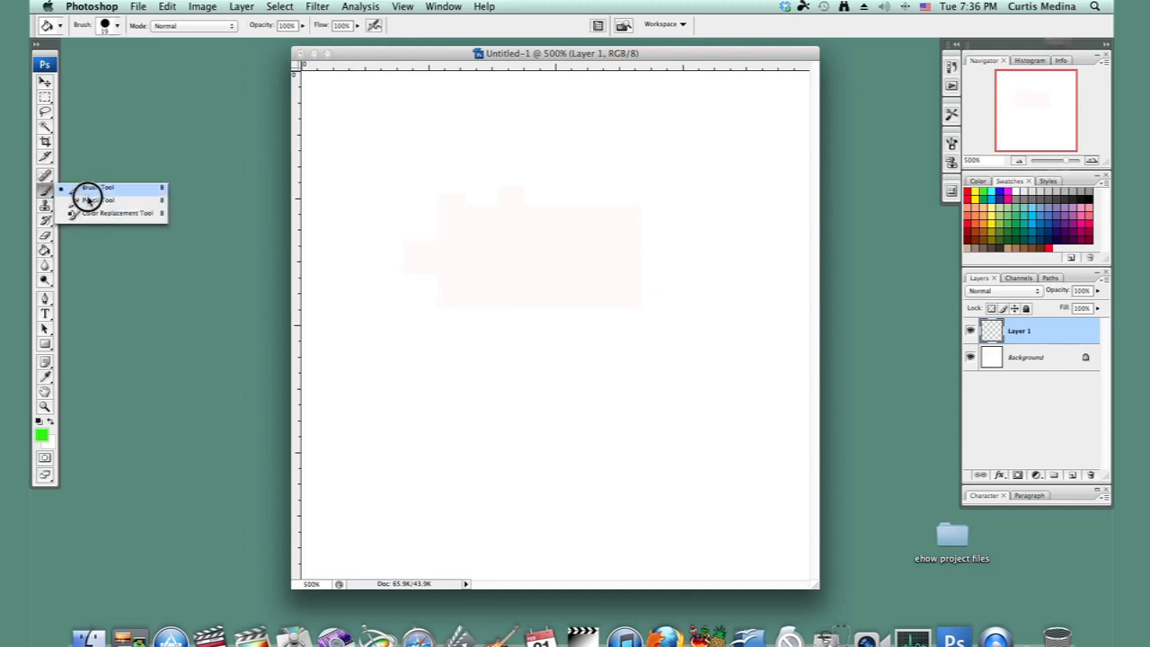
click(93, 187)
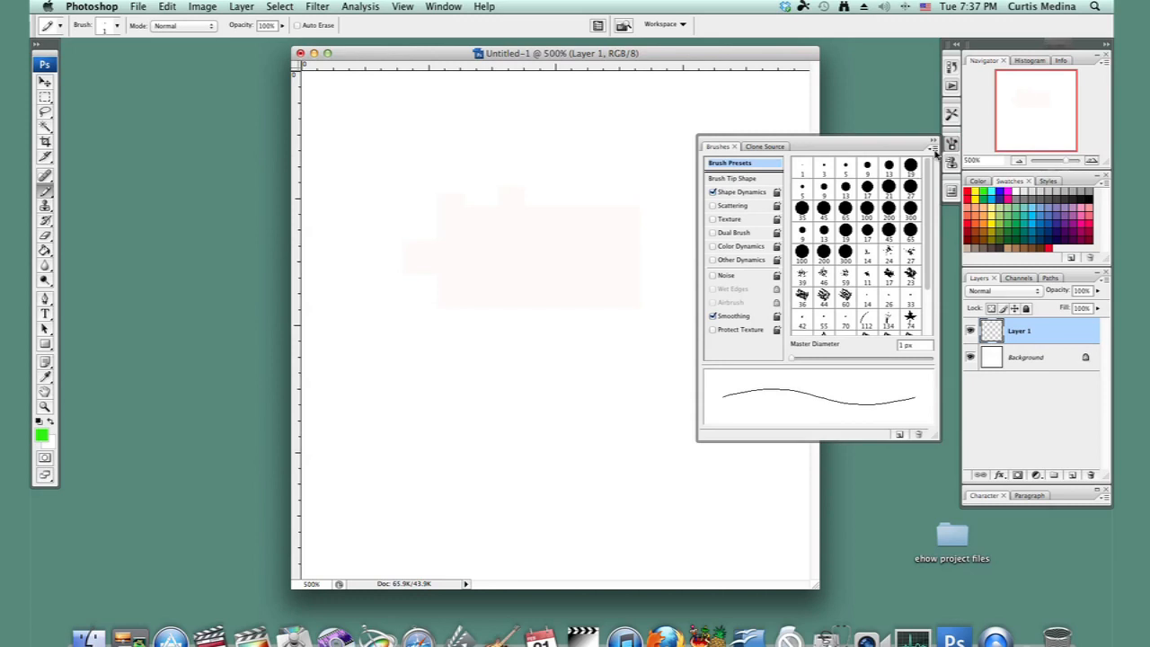
click(932, 146)
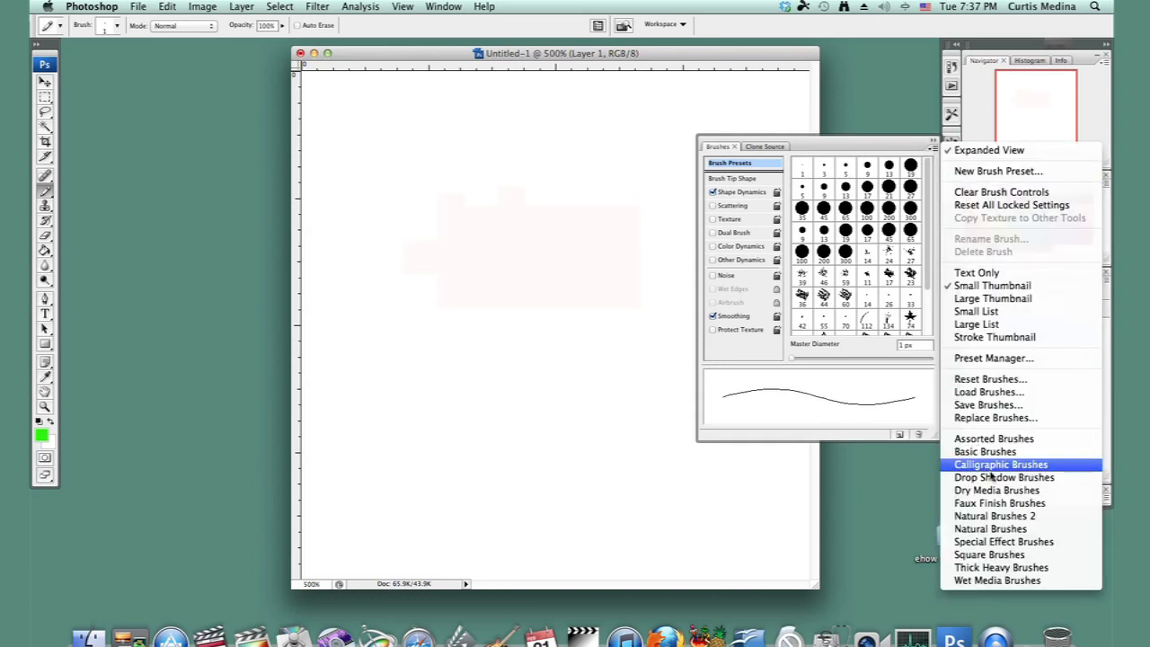
mouse_move(988, 554)
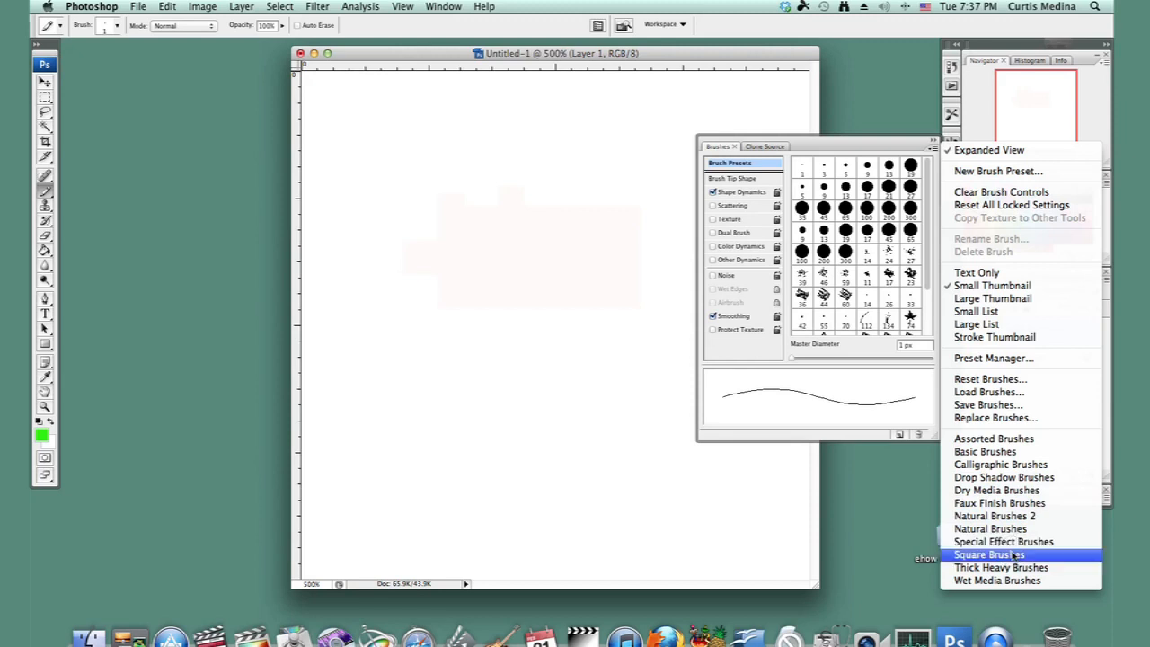
click(988, 554)
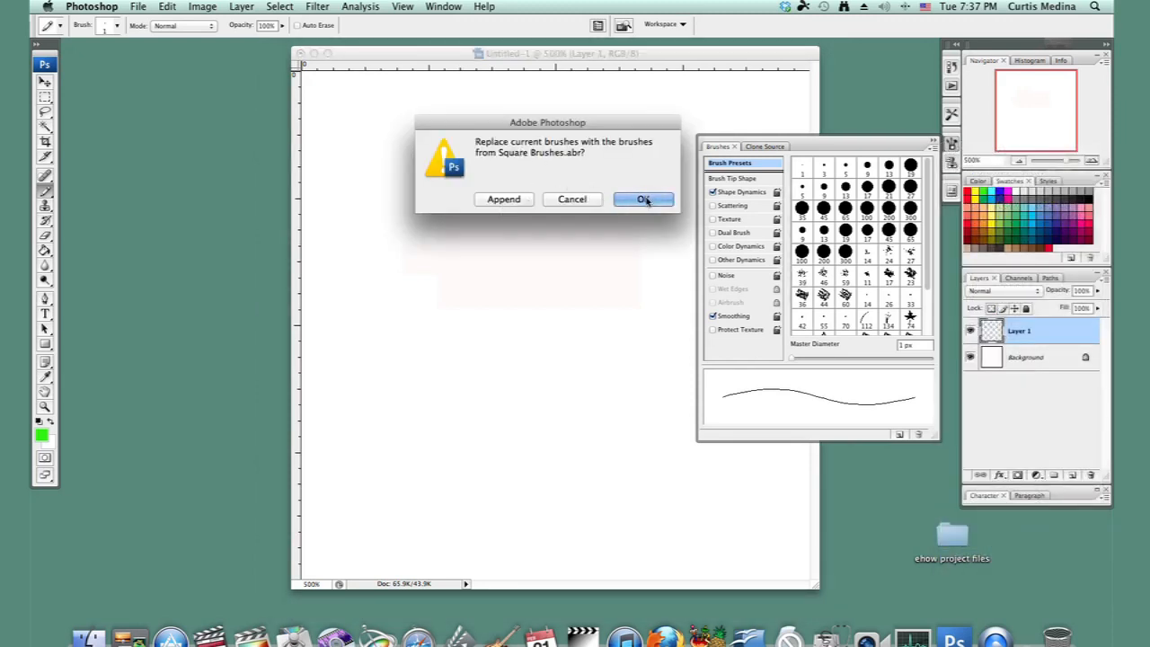
click(642, 199)
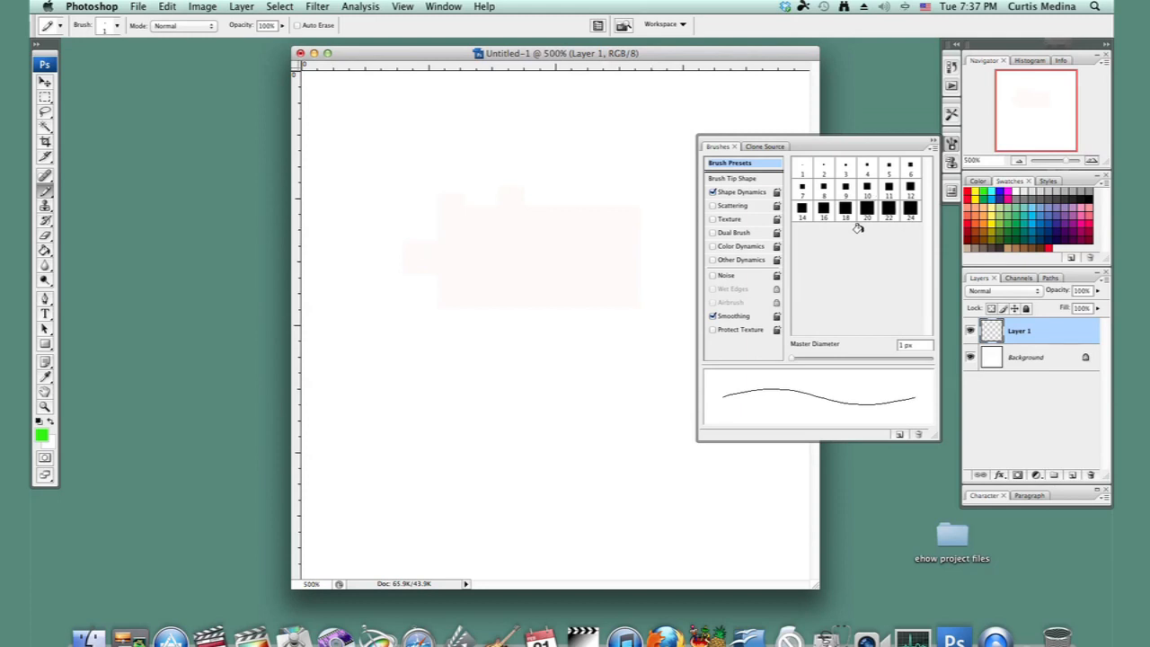
click(866, 209)
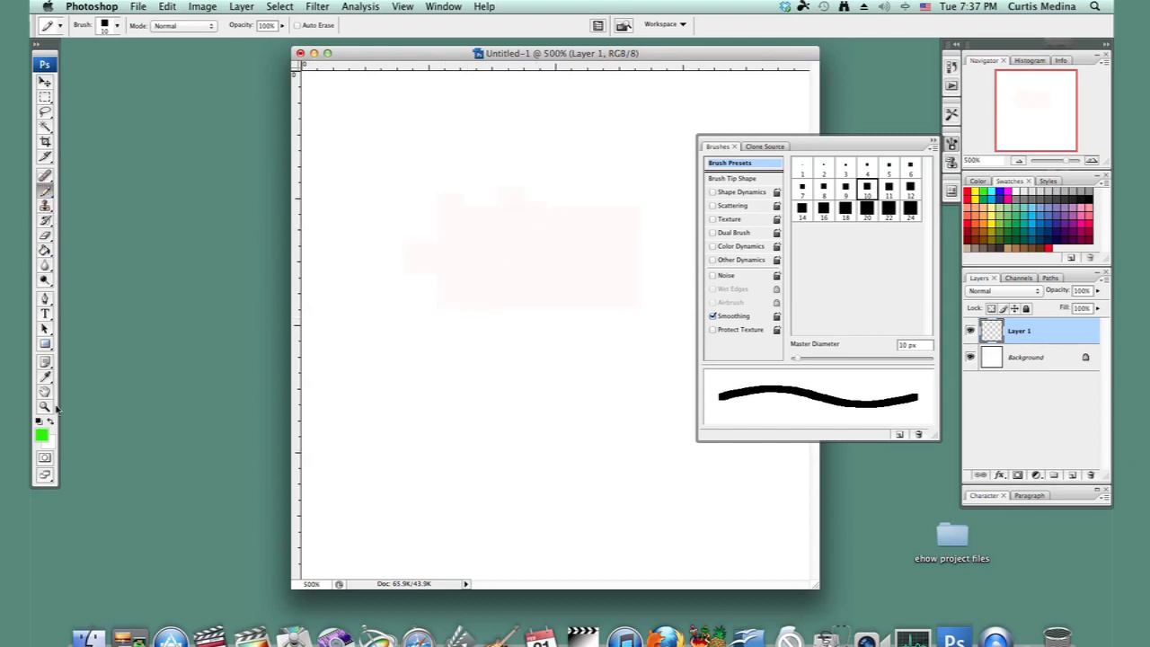
mouse_move(513, 236)
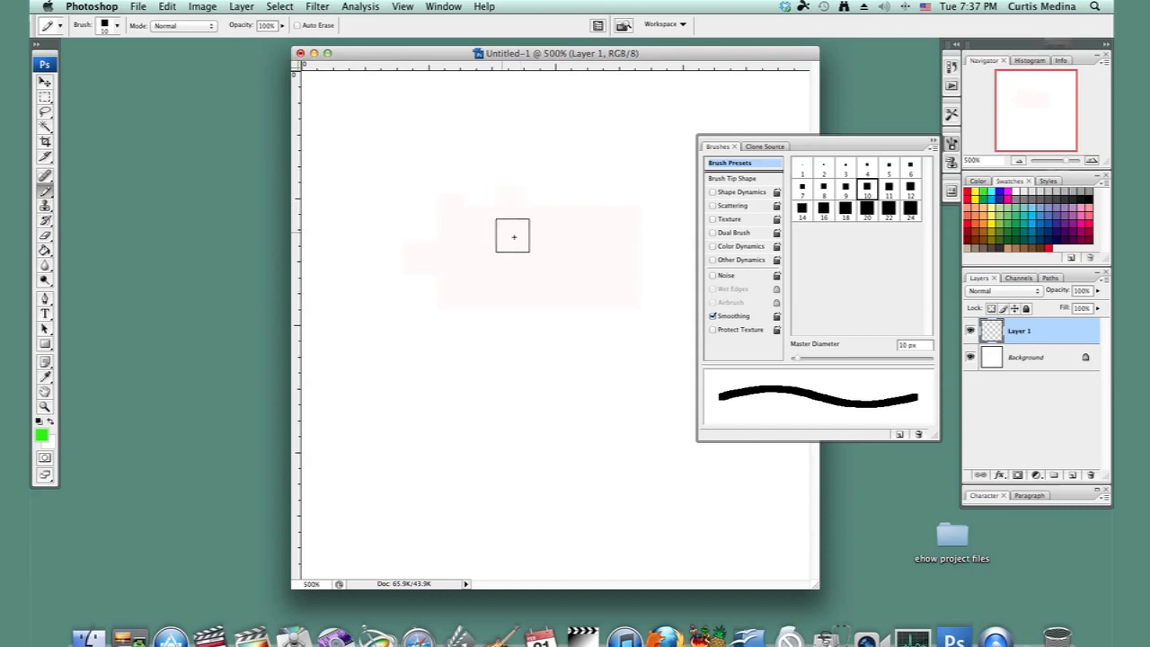
mouse_move(595, 81)
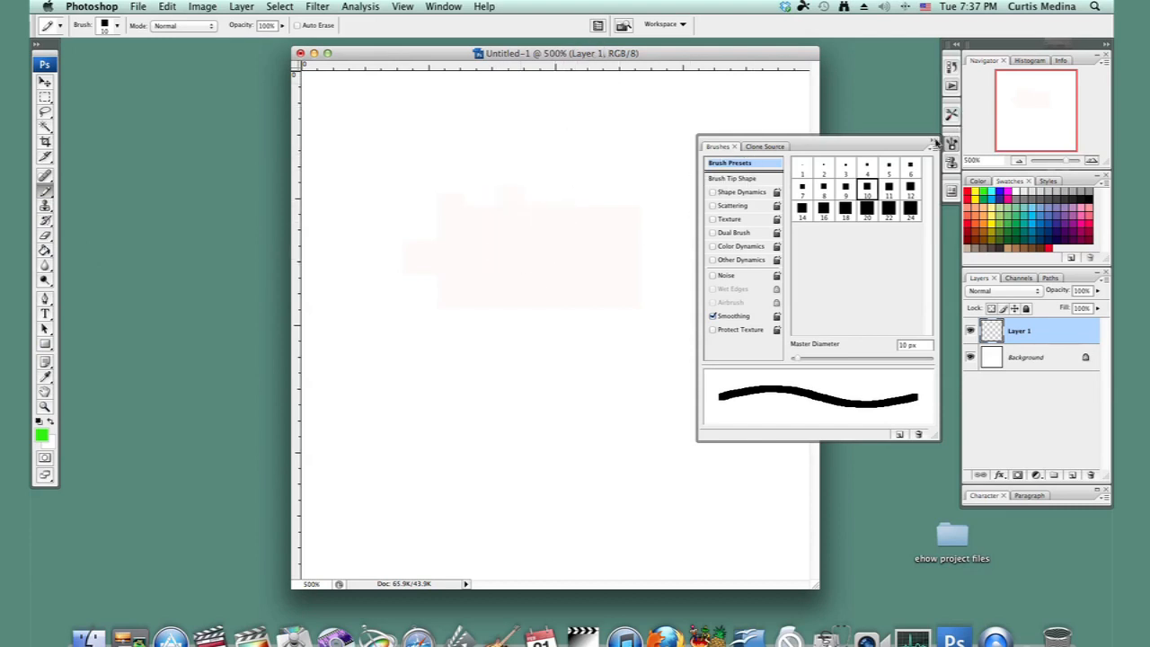
- Paint a wide green canopy band across the upper canvas and a tan ground band below
click(931, 146)
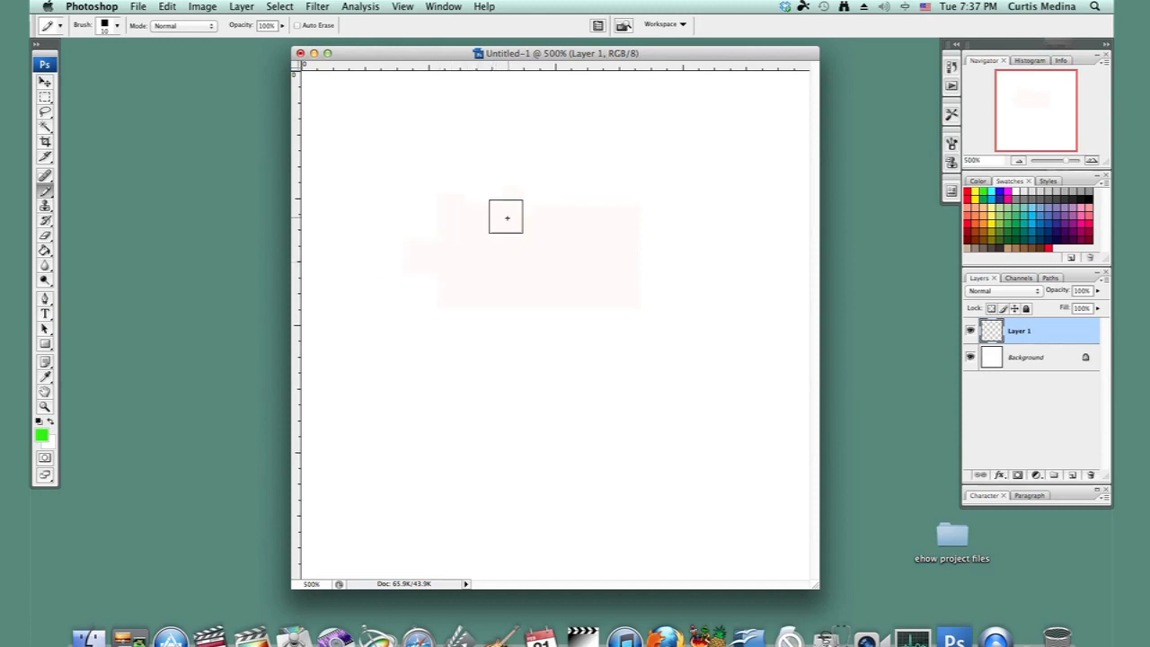
drag(505, 217, 393, 249)
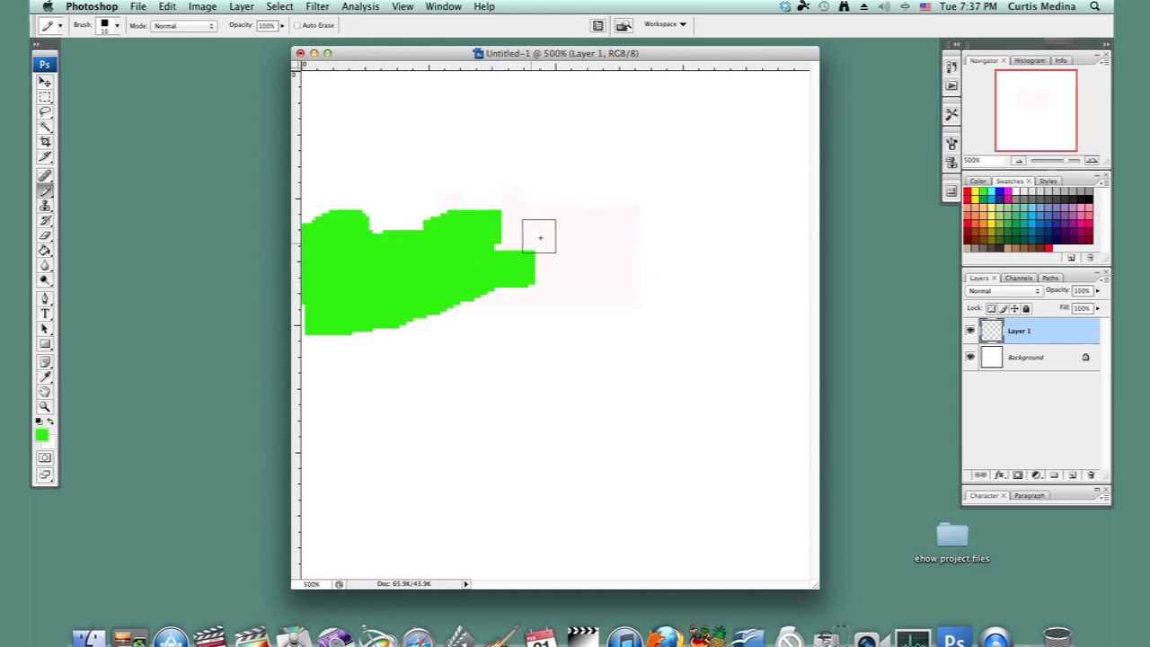
drag(538, 236, 687, 303)
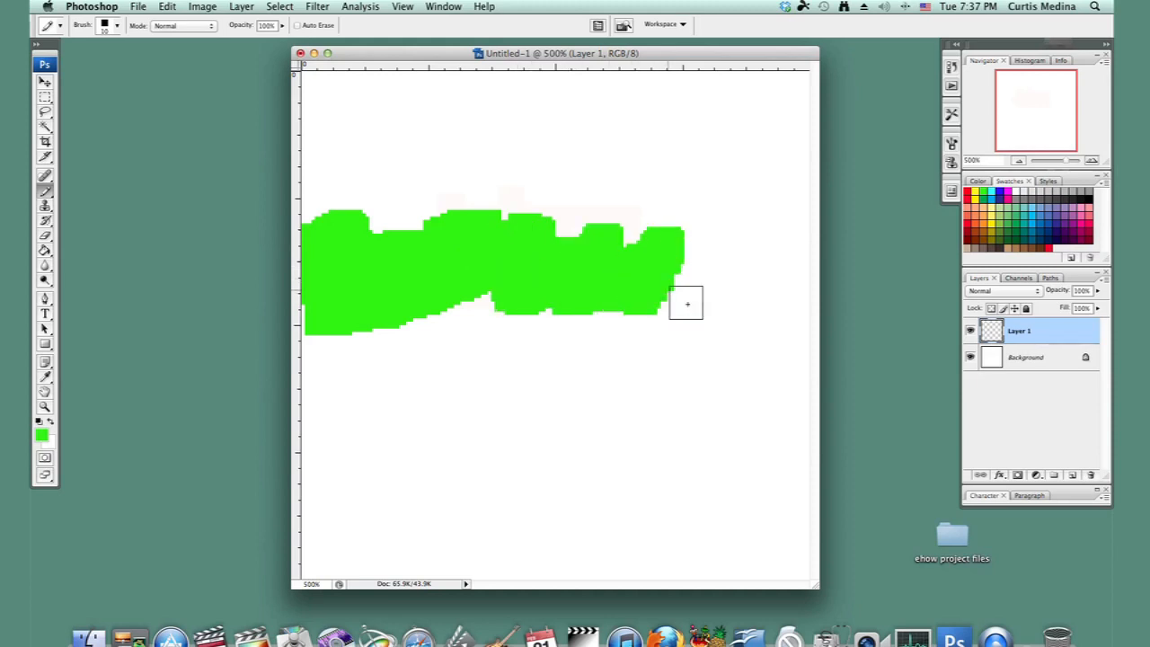
drag(687, 303, 770, 309)
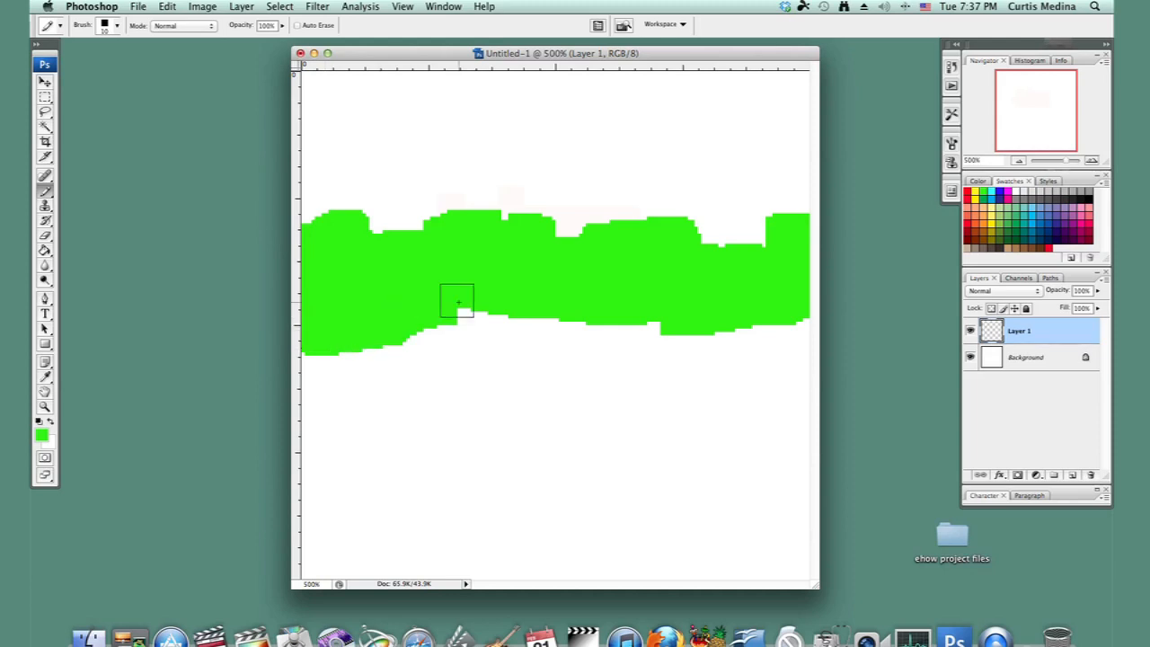
drag(457, 301, 593, 328)
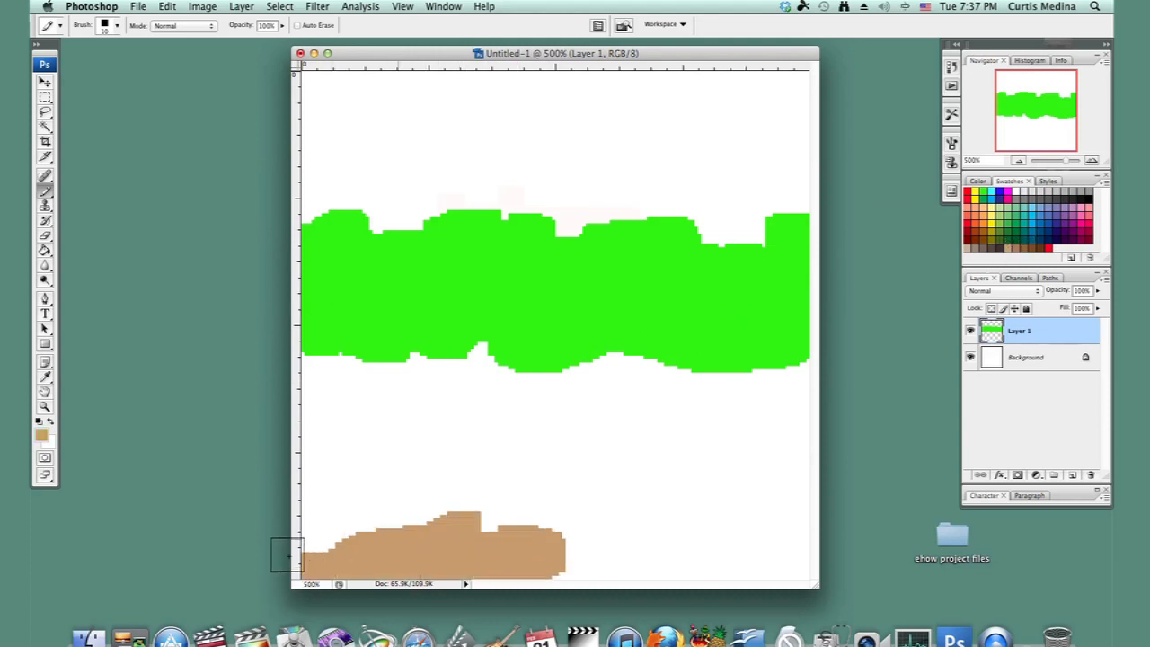
drag(287, 554, 489, 537)
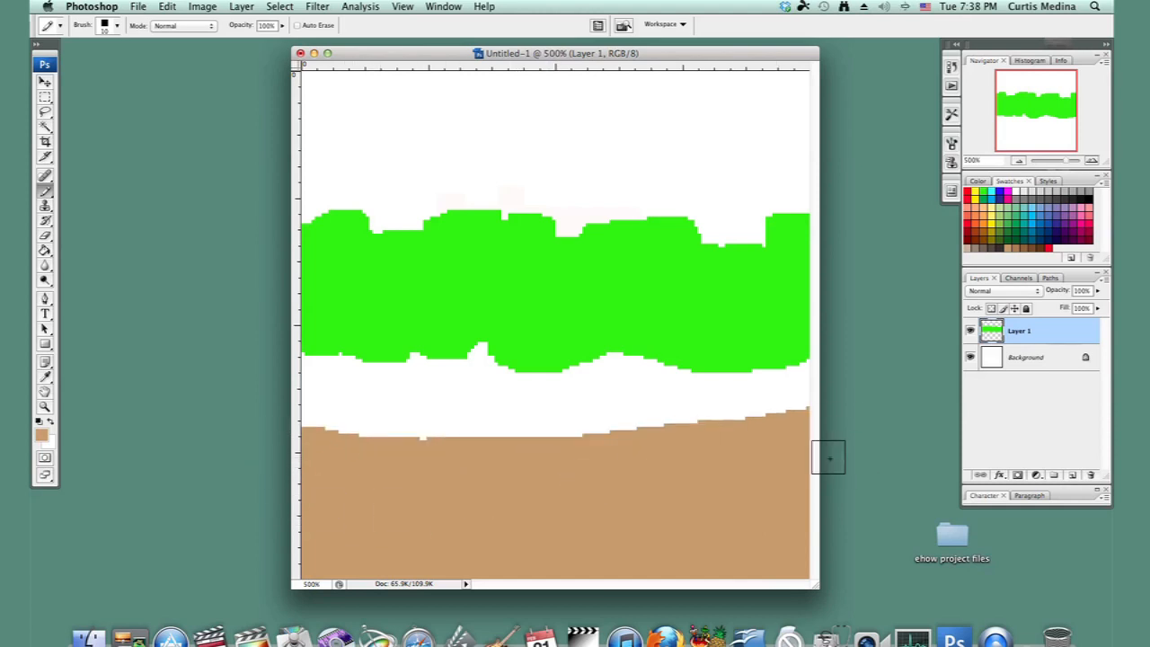
mouse_move(582, 480)
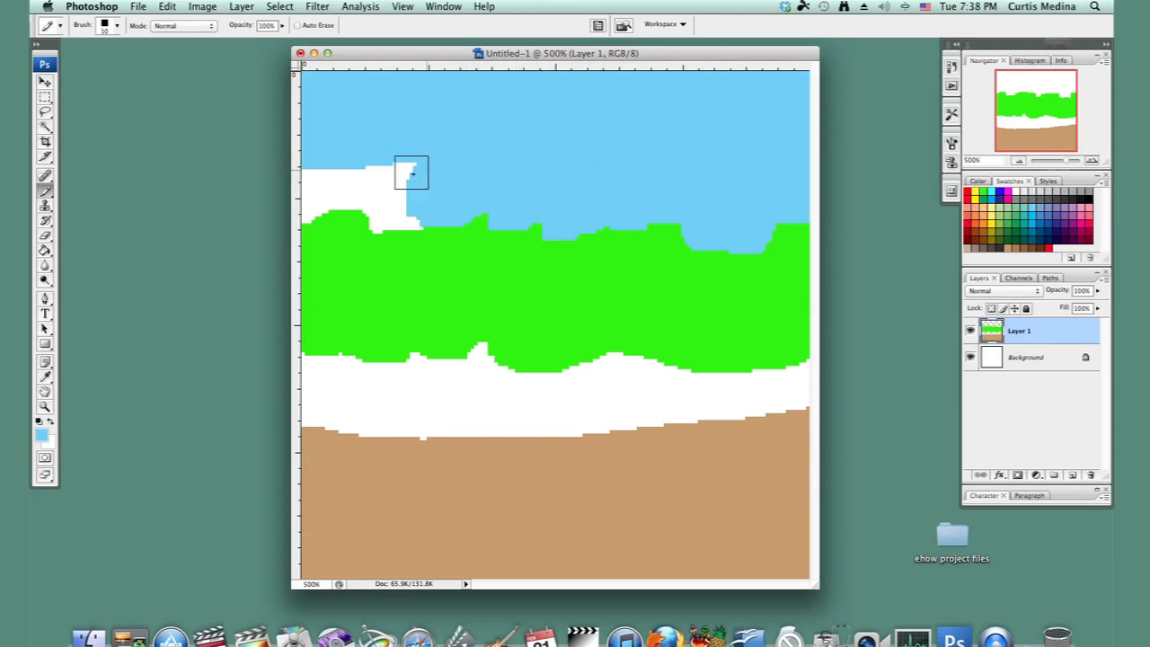
- Fill the white sky patch blue, raise the right canopy, and paint the gap Darker Cyan Blue
click(412, 173)
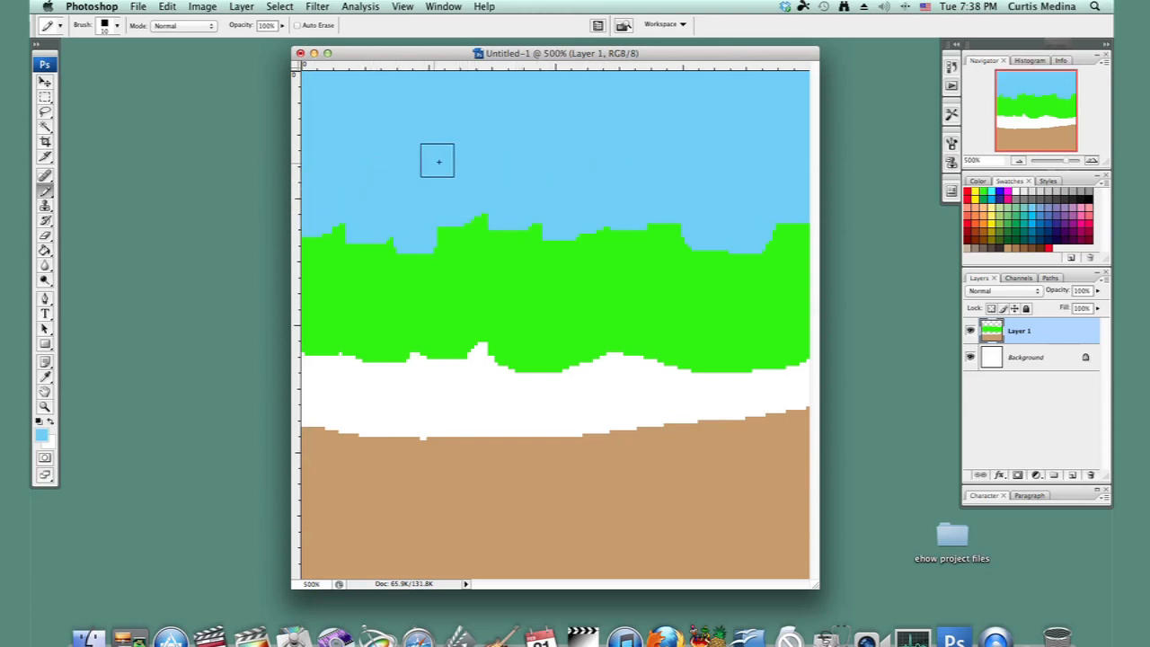
mouse_move(755, 293)
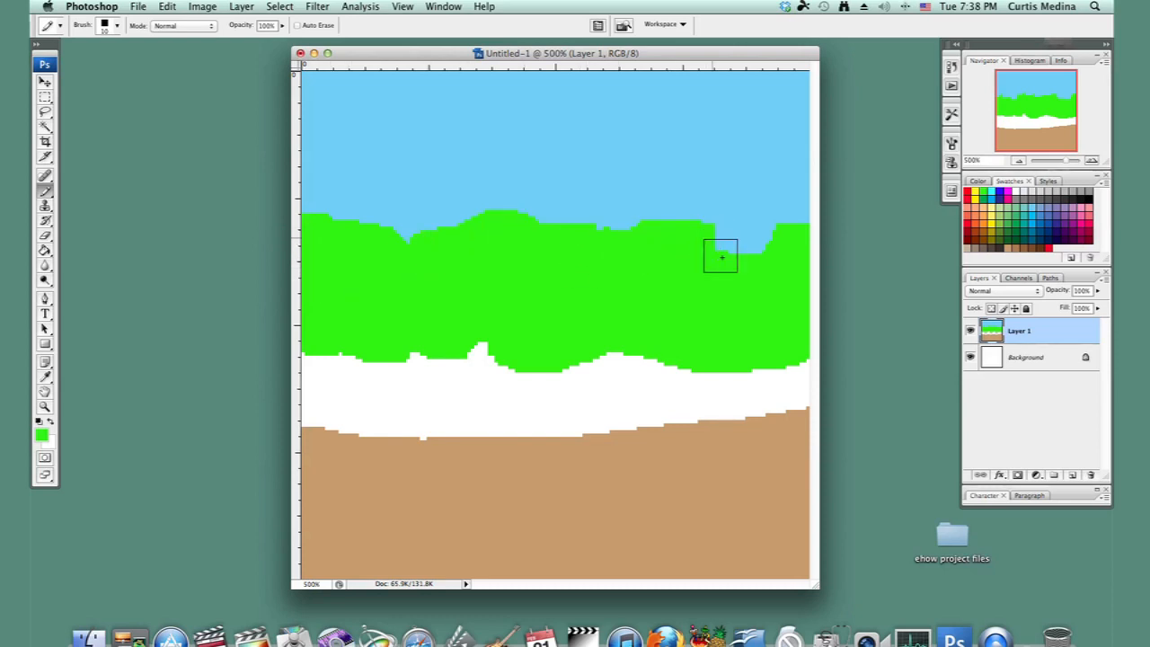
drag(721, 258, 742, 249)
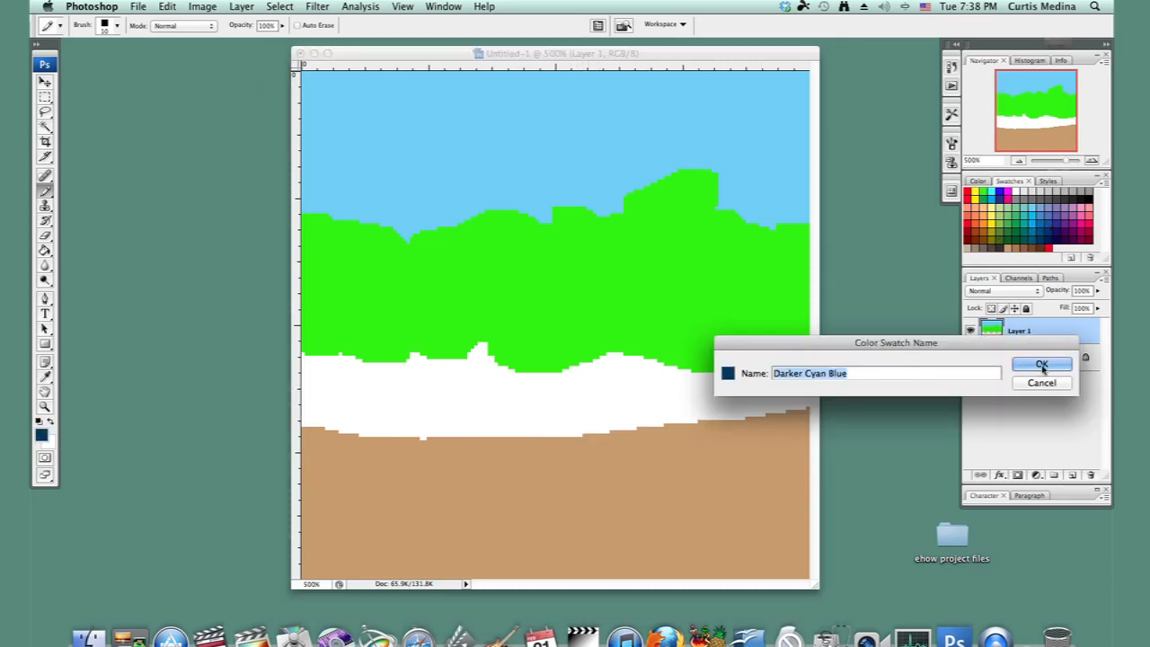
click(1041, 364)
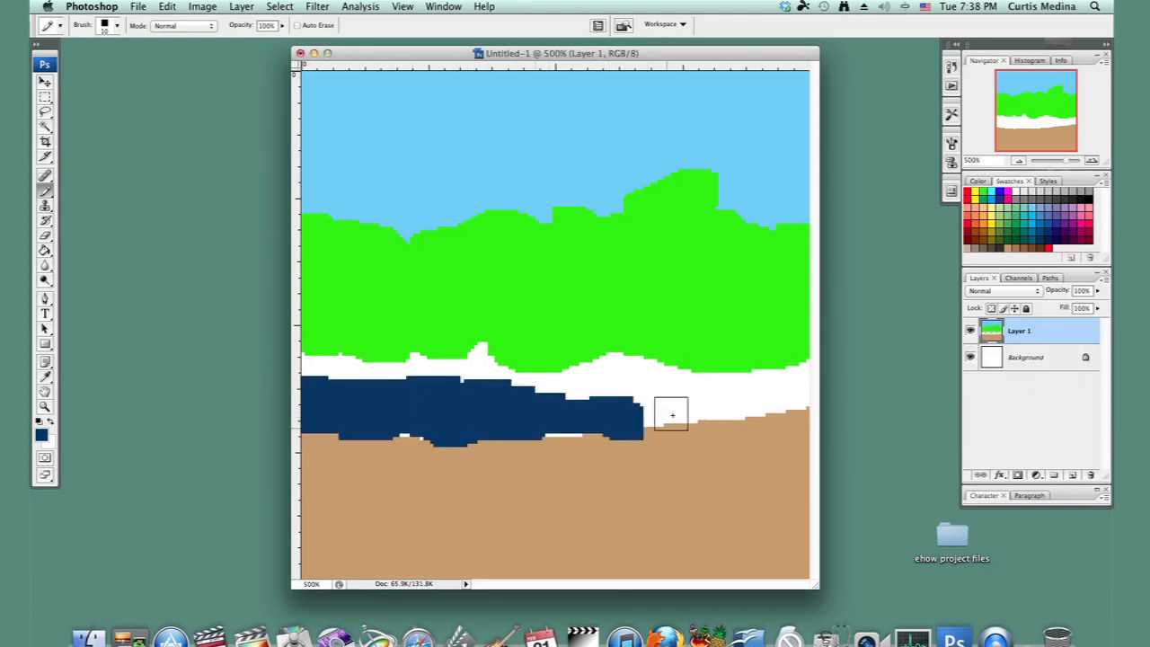
drag(672, 414, 753, 428)
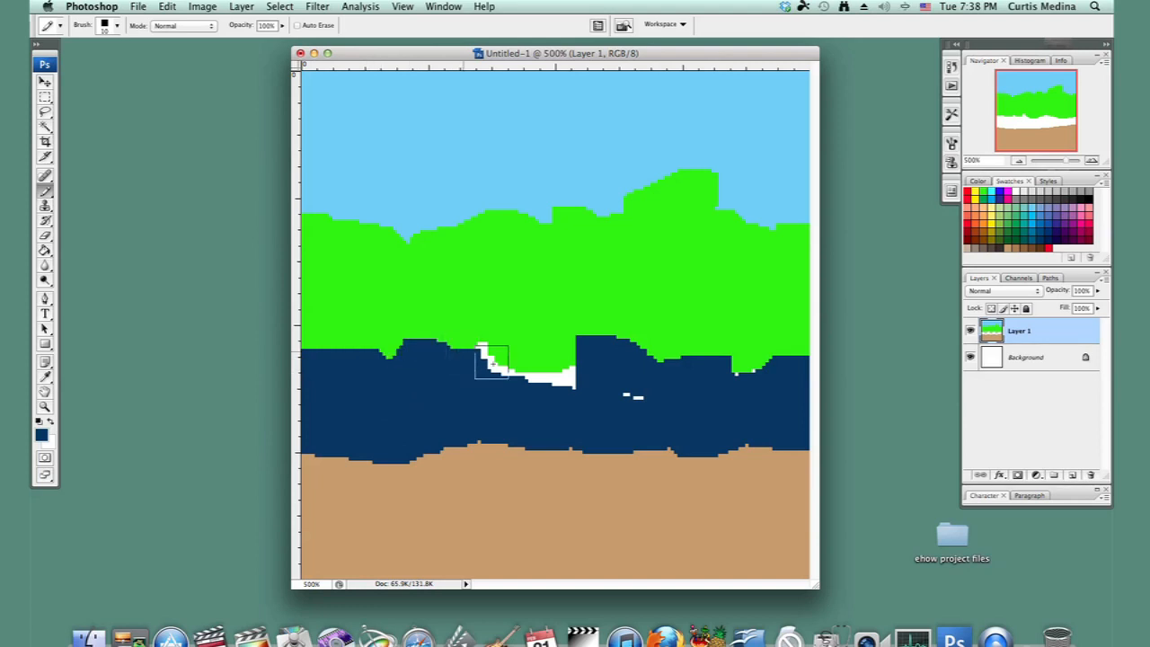
click(788, 373)
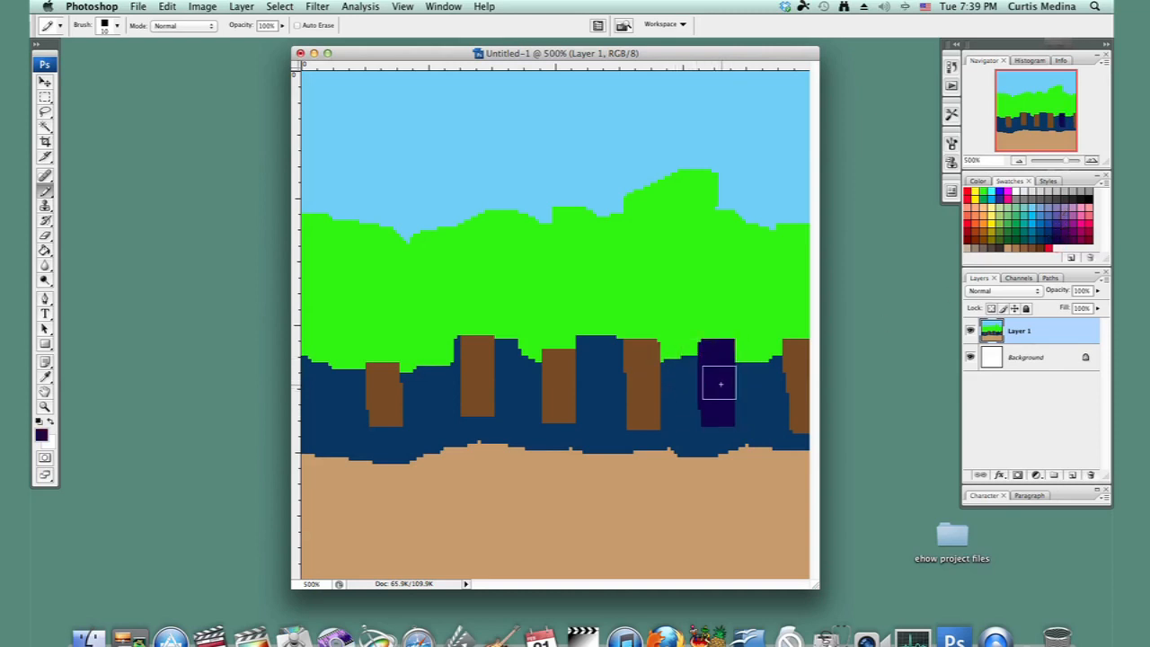
- Switch to a smaller brush for thin navy trunks and paint canopy green over the trunk tops
click(117, 25)
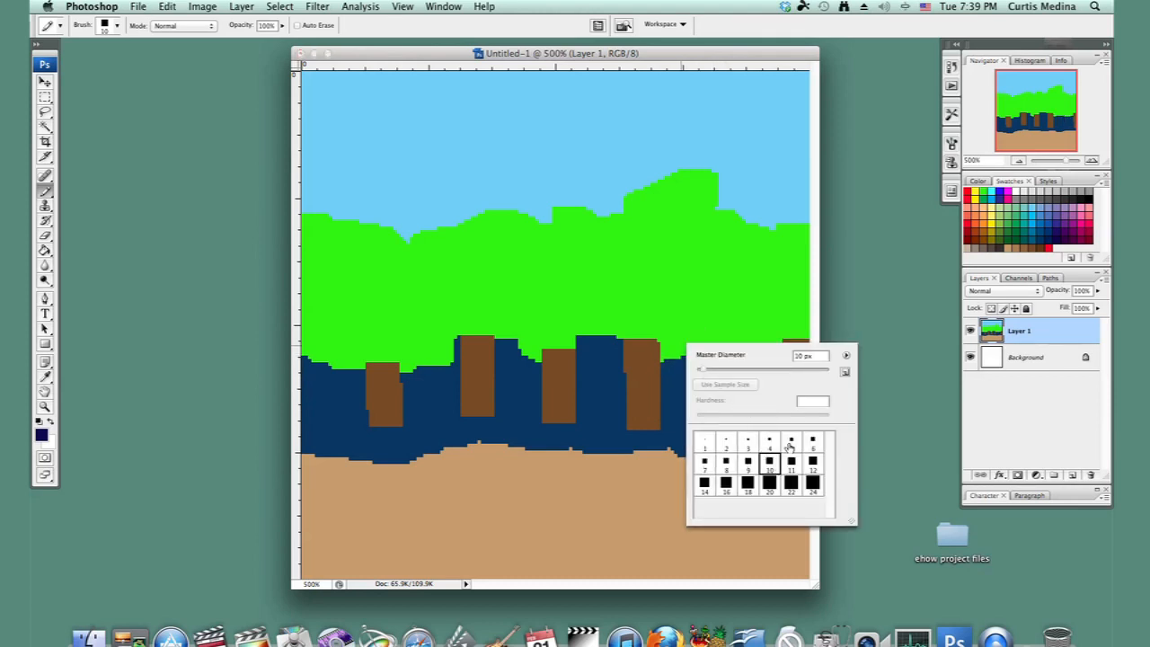
click(737, 357)
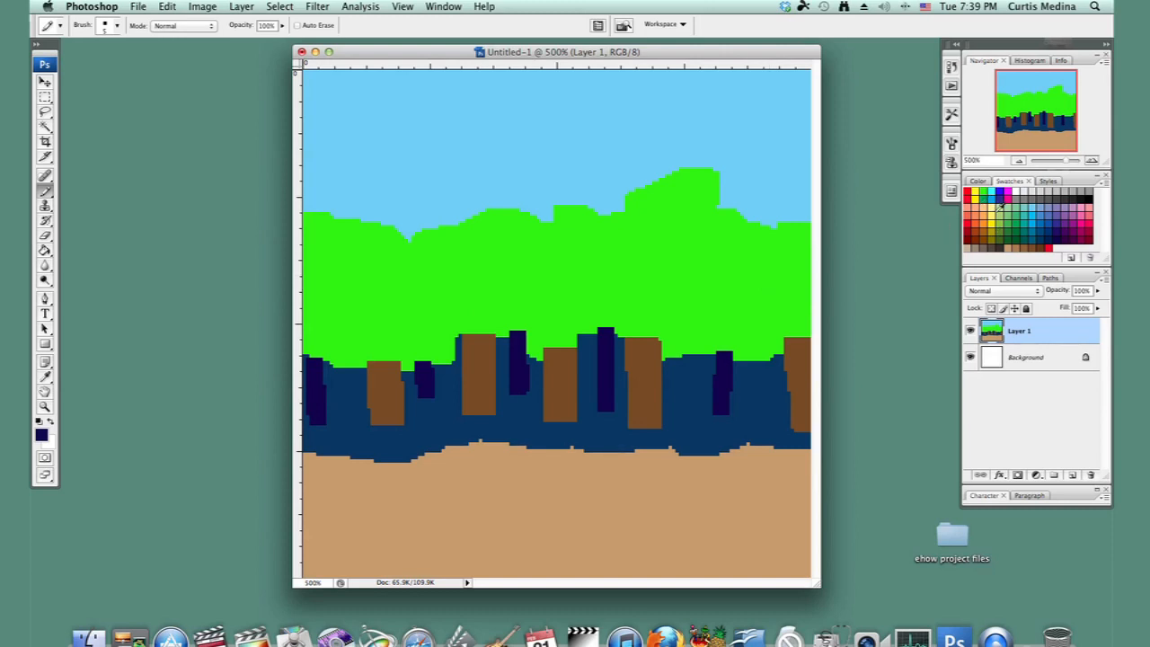
mouse_move(738, 285)
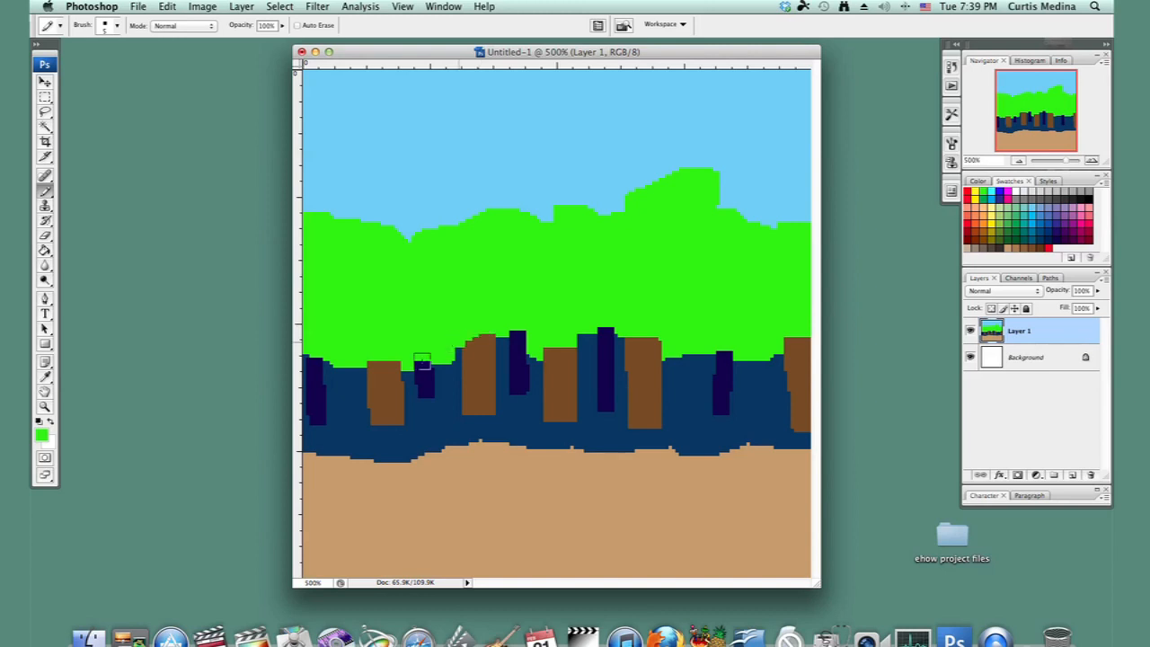
click(517, 337)
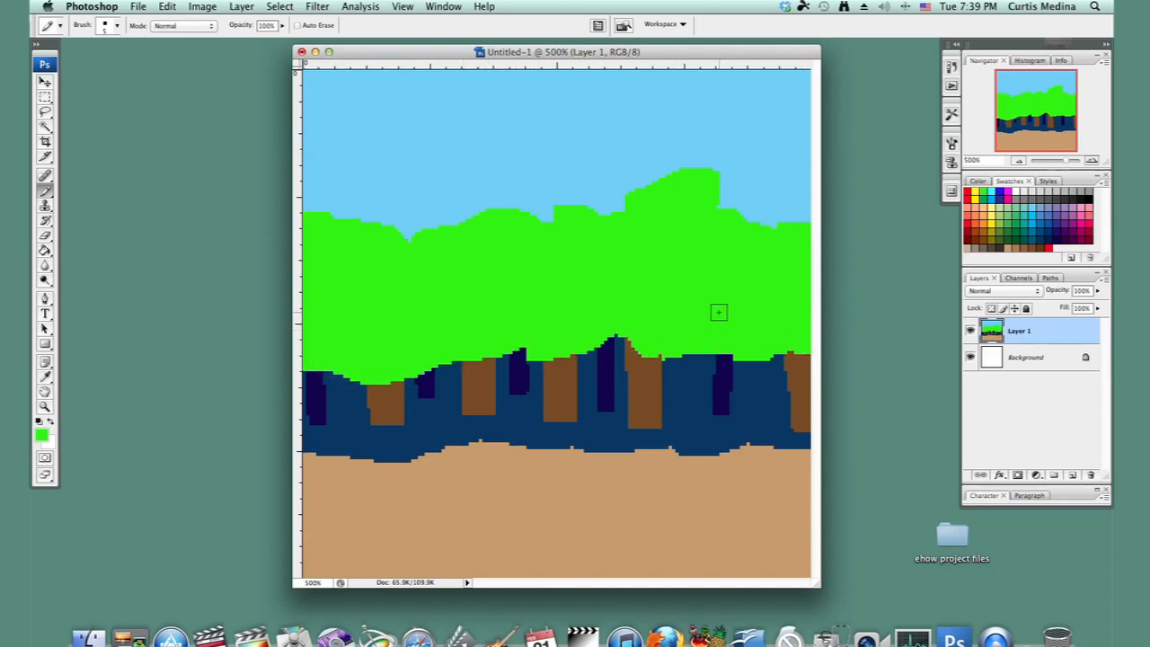
mouse_move(63, 440)
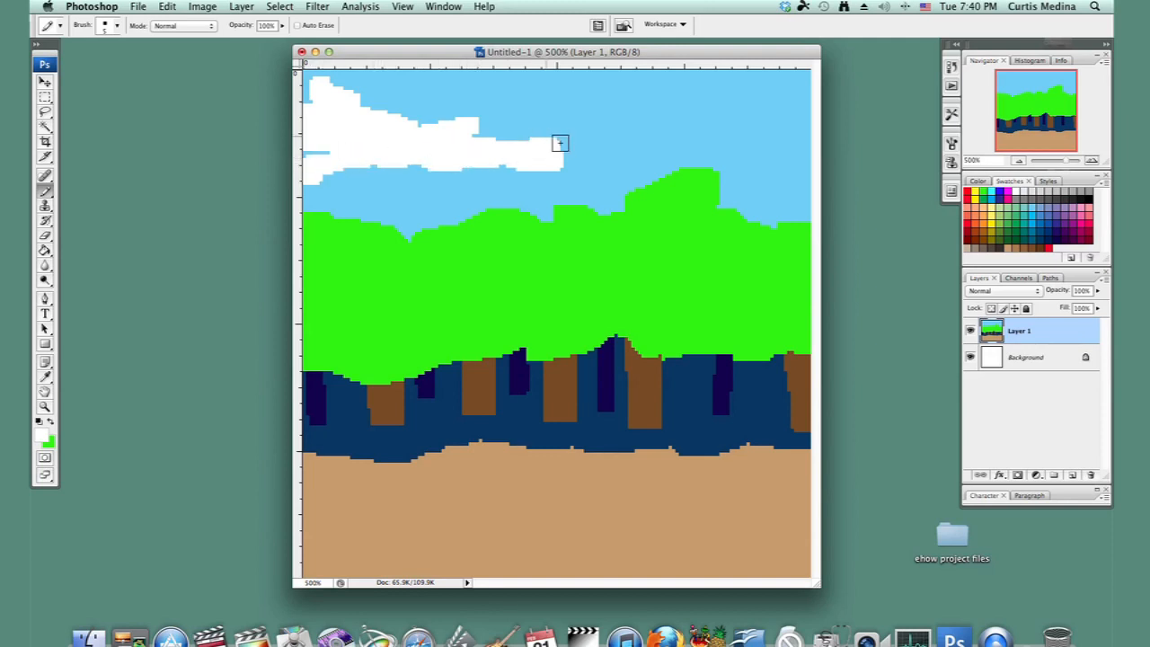
- Paint more white clouds across the sky, then pick dark green from the Swatches panel
click(724, 106)
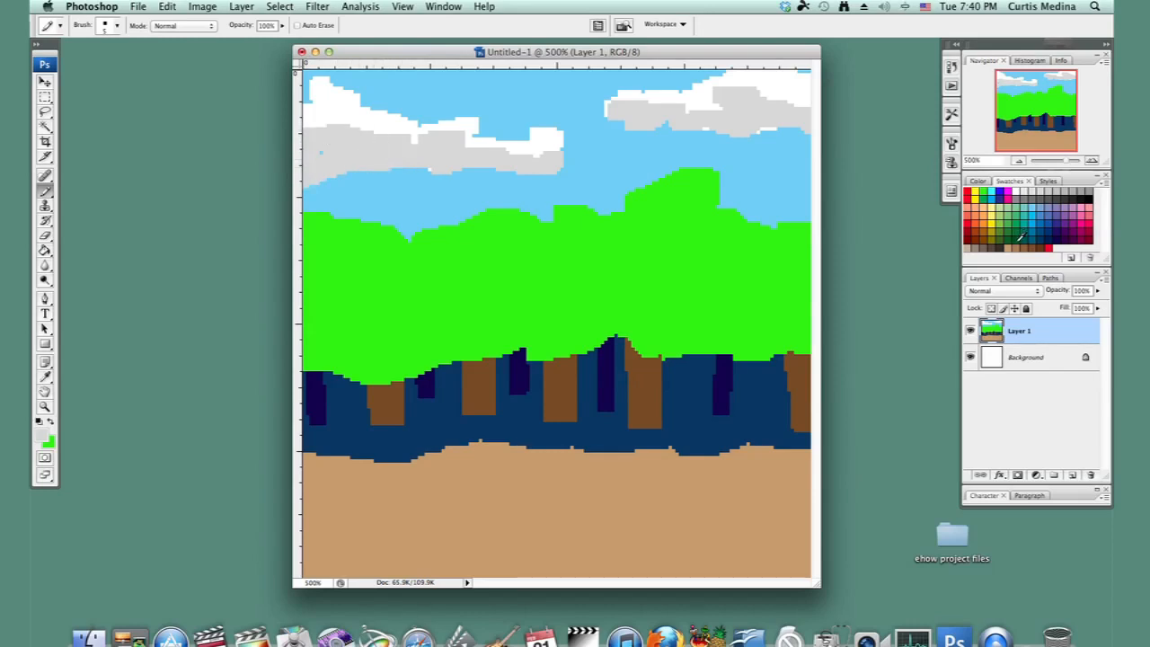
click(552, 342)
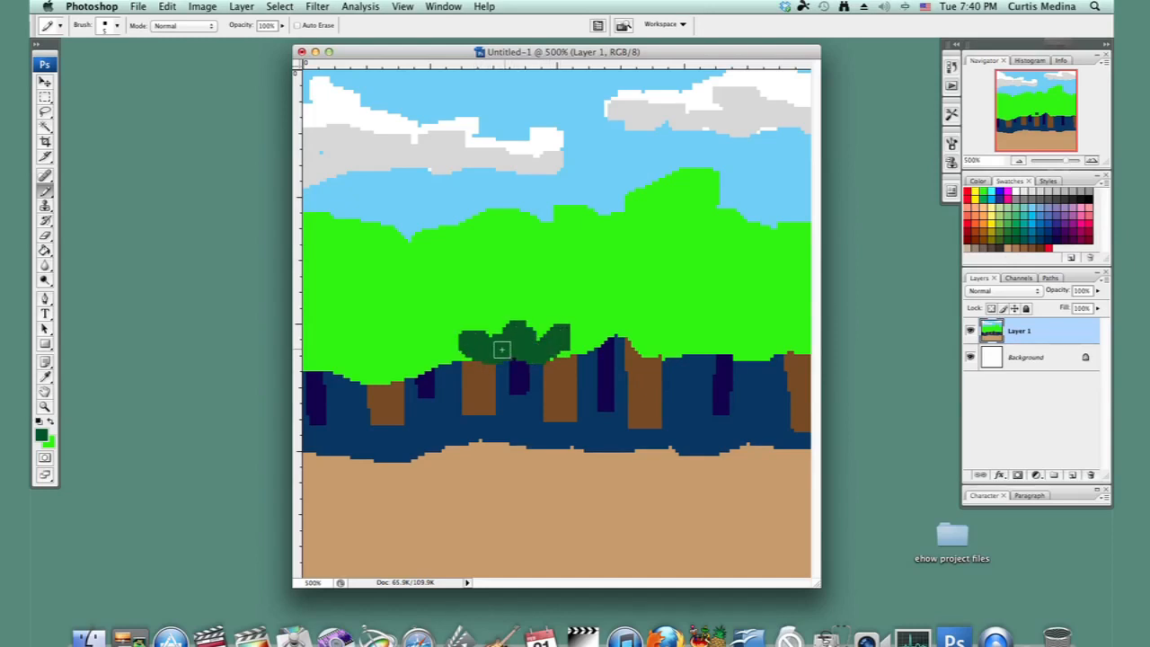
- Draw dark green shading along the canopy's lower edge from the left edge across to the right
drag(501, 349, 431, 362)
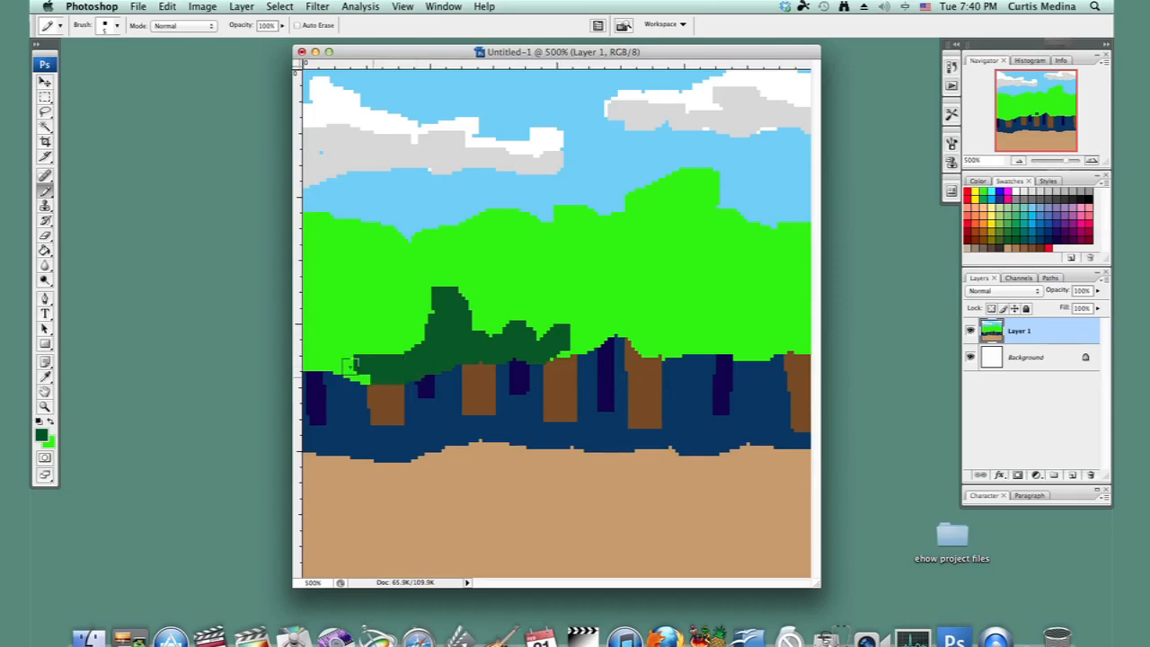
click(328, 359)
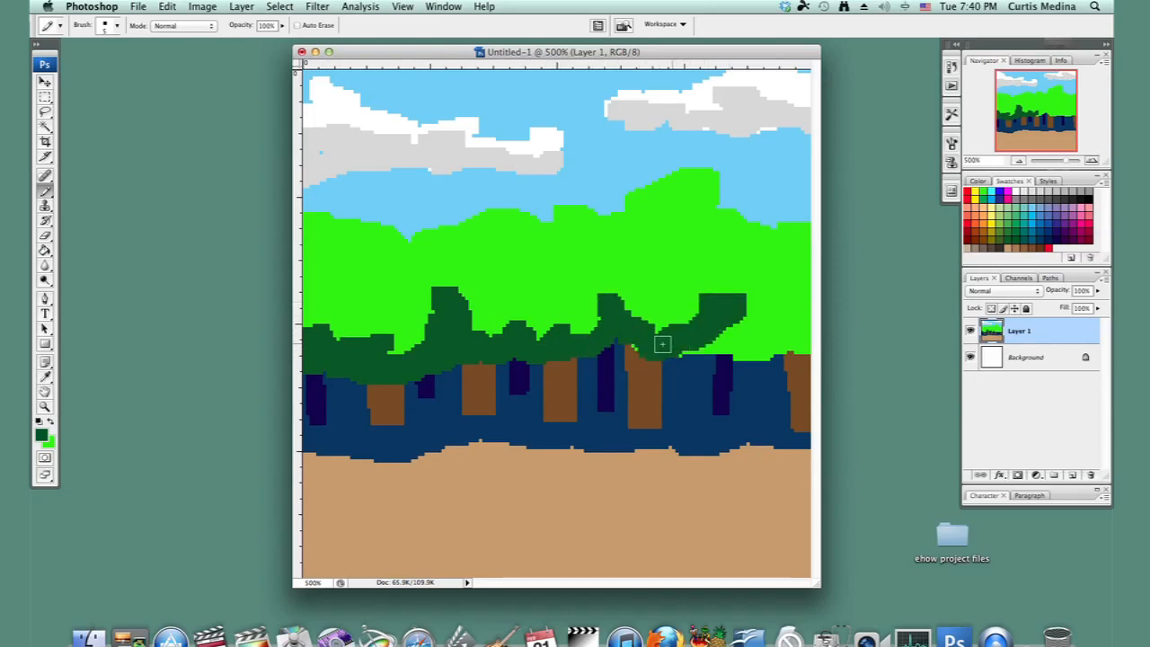
drag(662, 344, 743, 353)
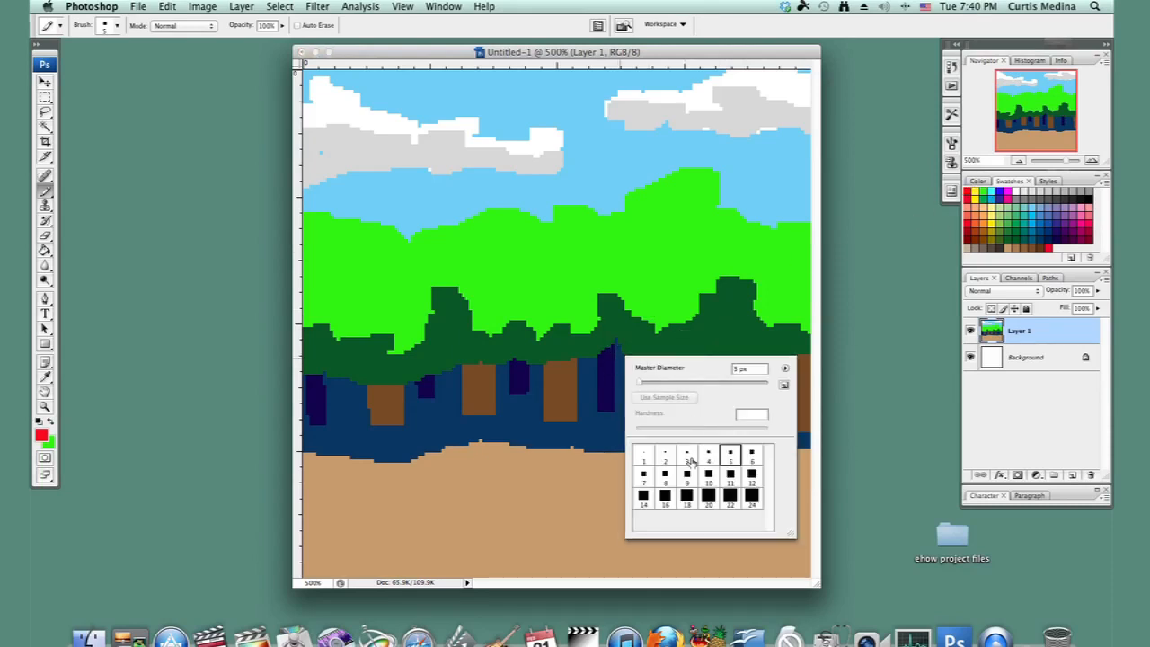
- Choose a small brush size and dot a red apple into the canopy
click(539, 314)
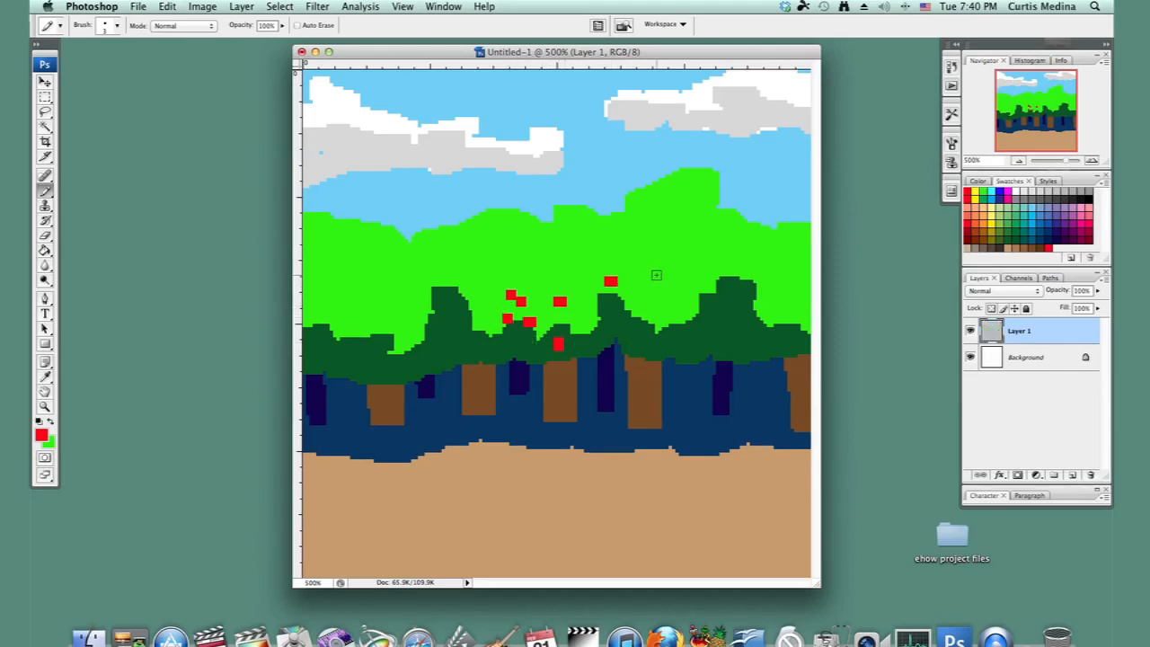
click(619, 463)
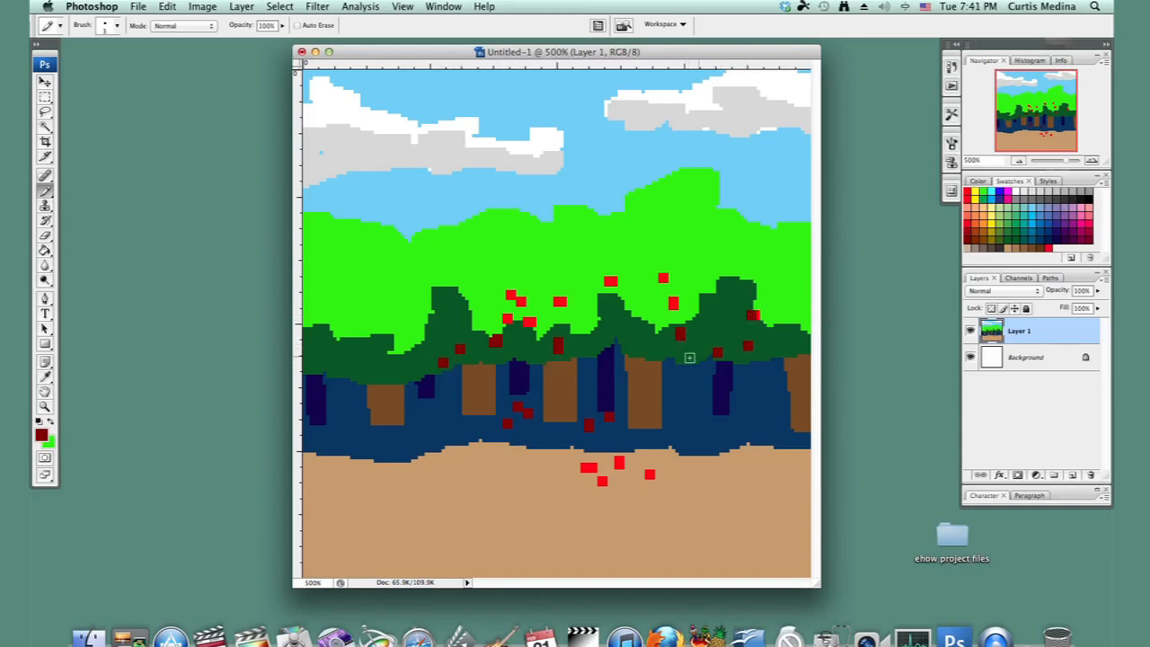
mouse_move(417, 446)
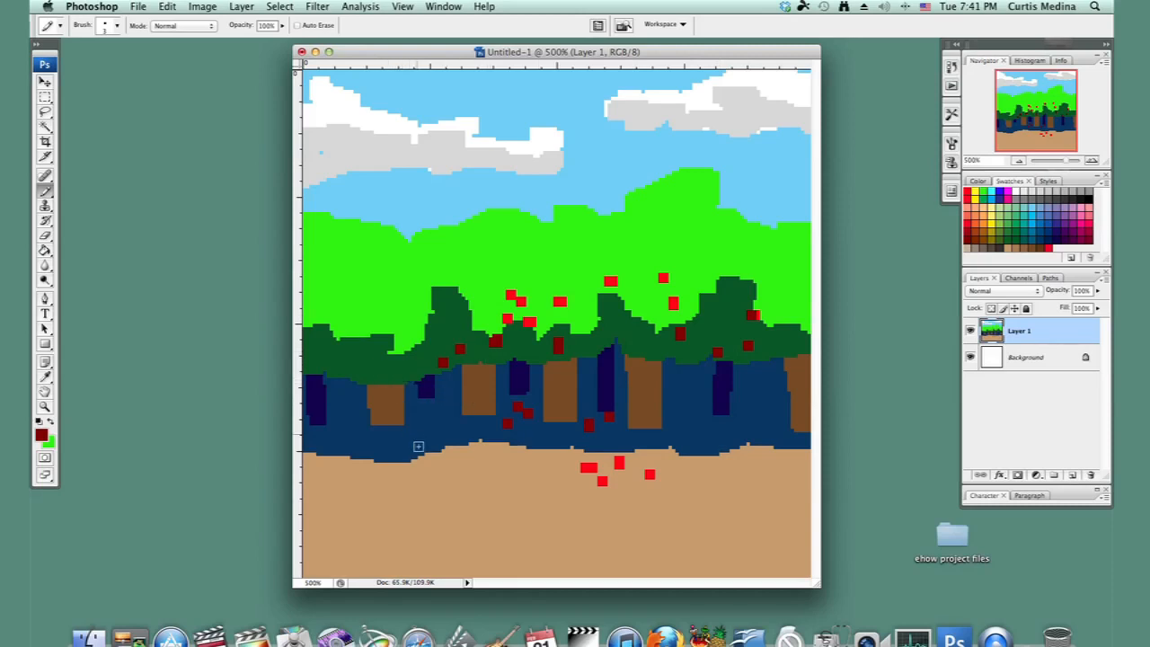